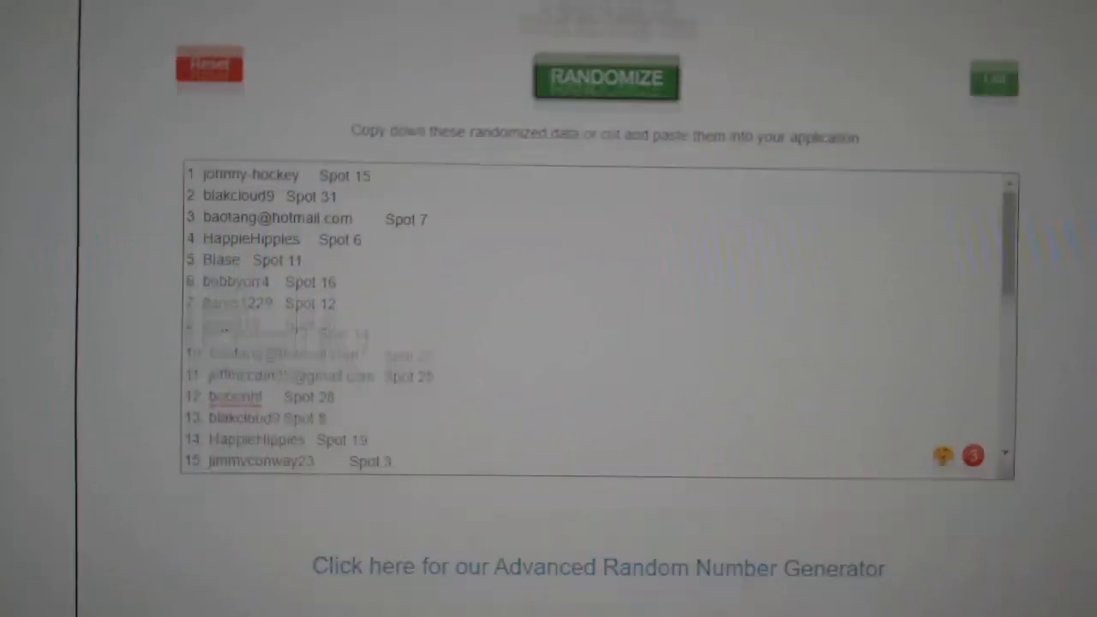
Randomize the entrants-and-spots list twice to get a fresh shuffled order
{"action": "left_click", "coordinate": [607, 77]}
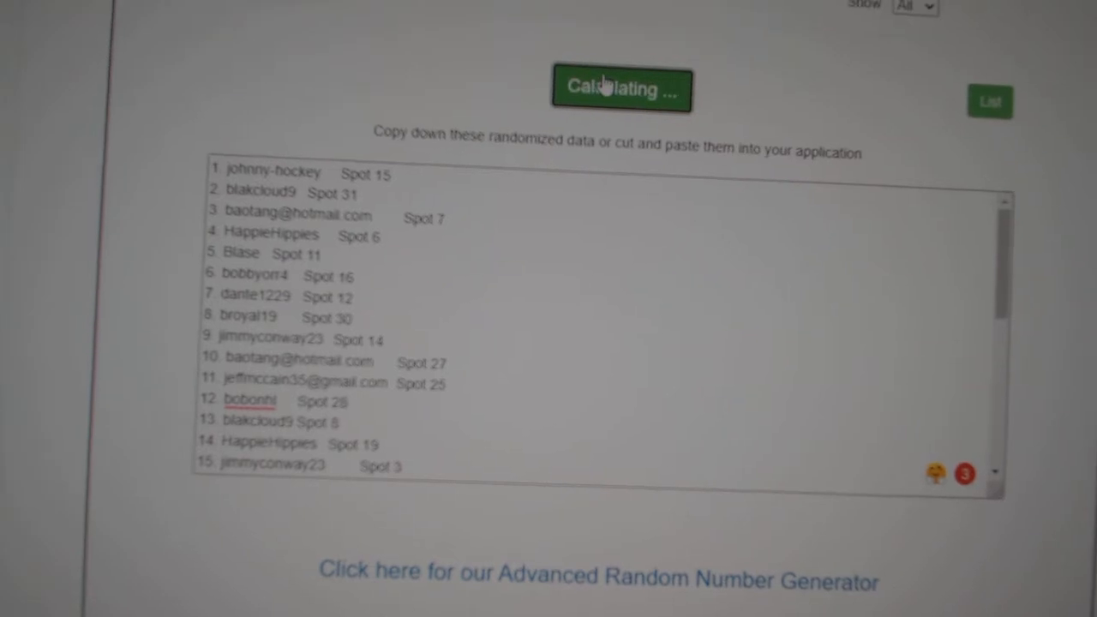
{"action": "left_click", "coordinate": [621, 87]}
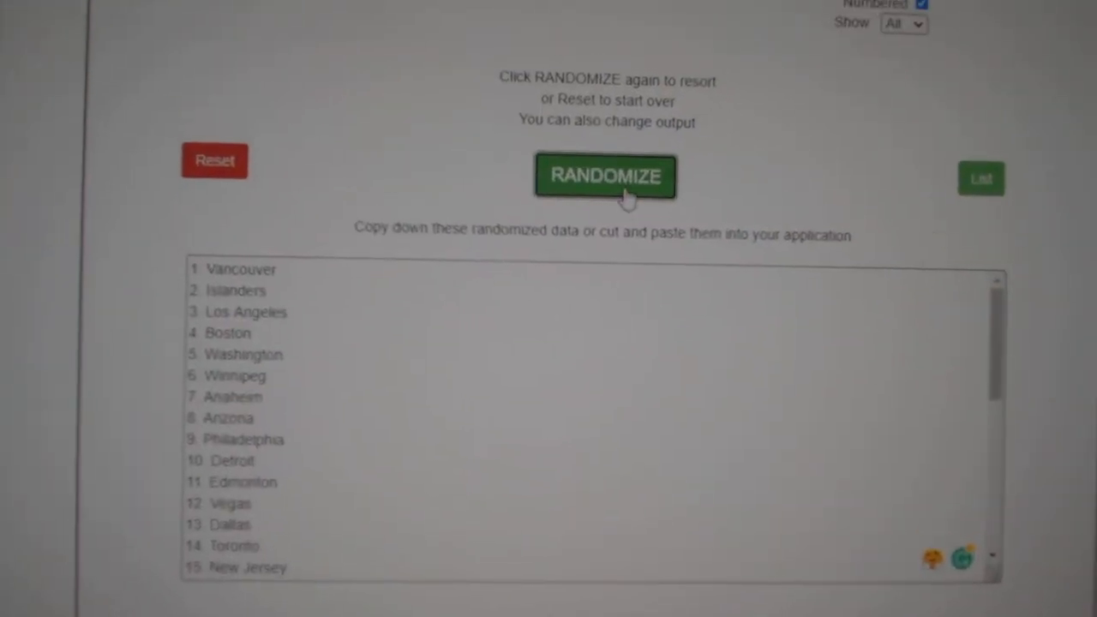
Randomize the pasted NHL team list into a new order
{"action": "left_click", "coordinate": [605, 176]}
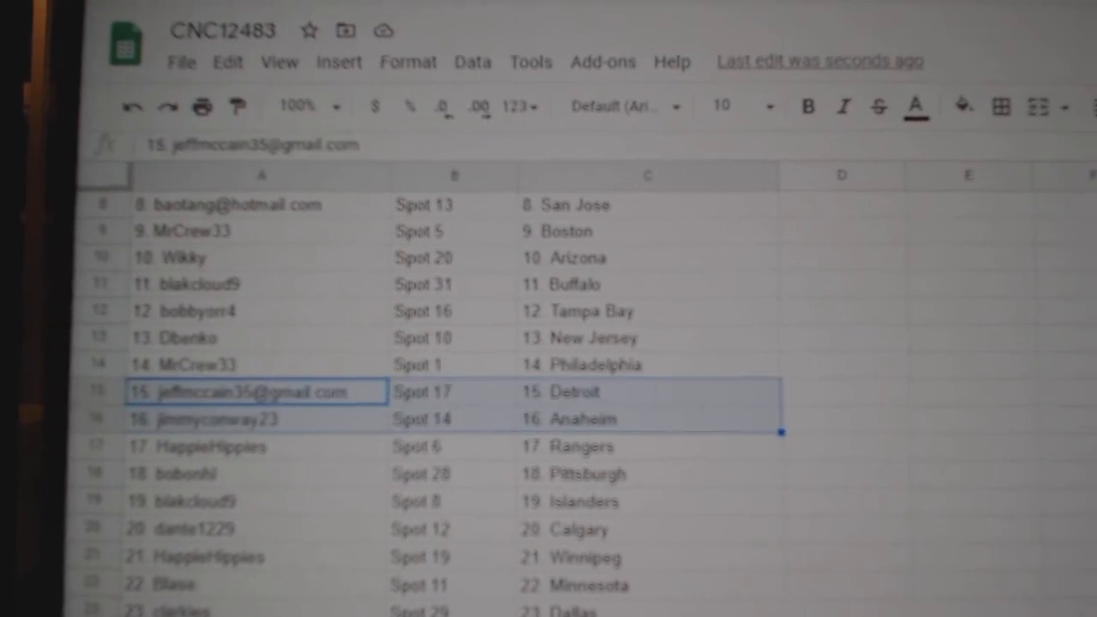
Scroll down to row 31 and check the entry paired with Vegas
{"action": "scroll", "scroll_direction": "down", "scroll_amount": 3}
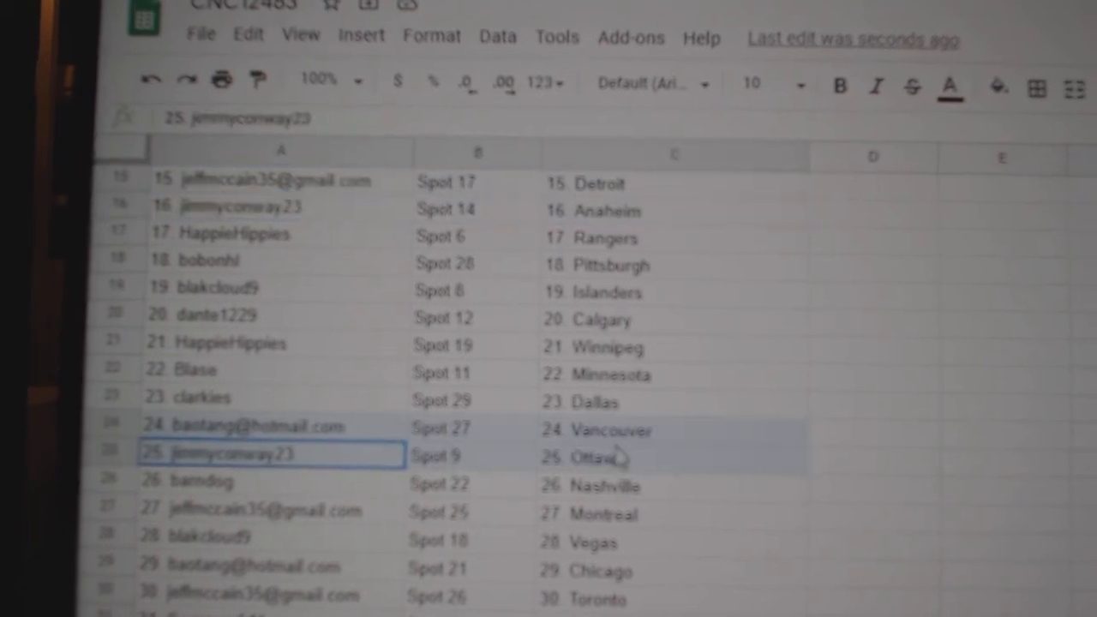
{"action": "scroll", "scroll_direction": "down", "scroll_amount": 3}
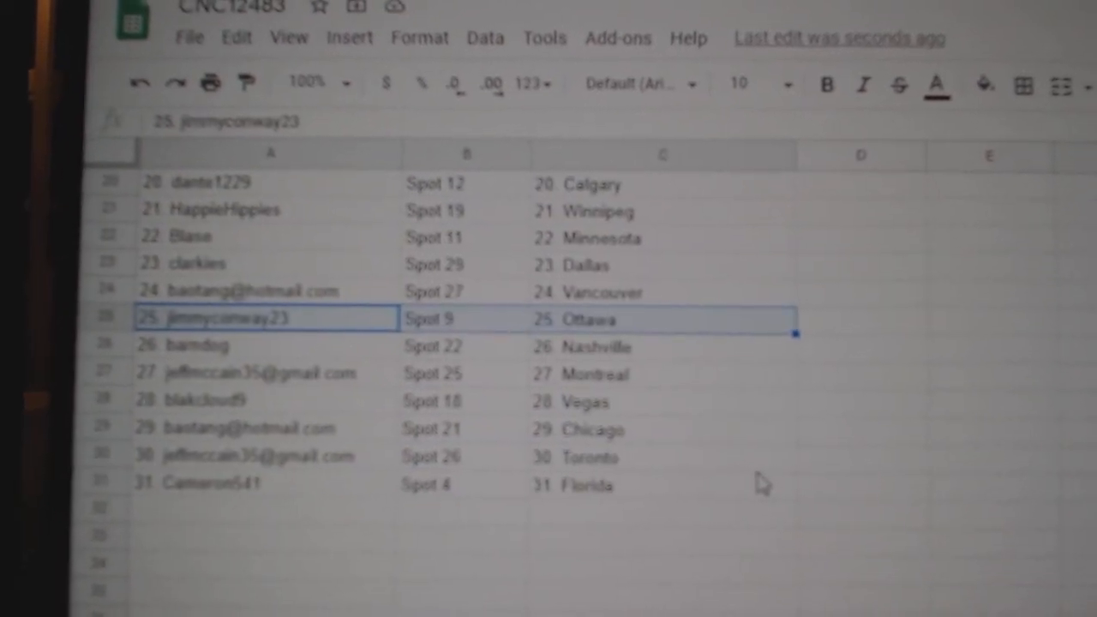
{"action": "left_click", "coordinate": [214, 395]}
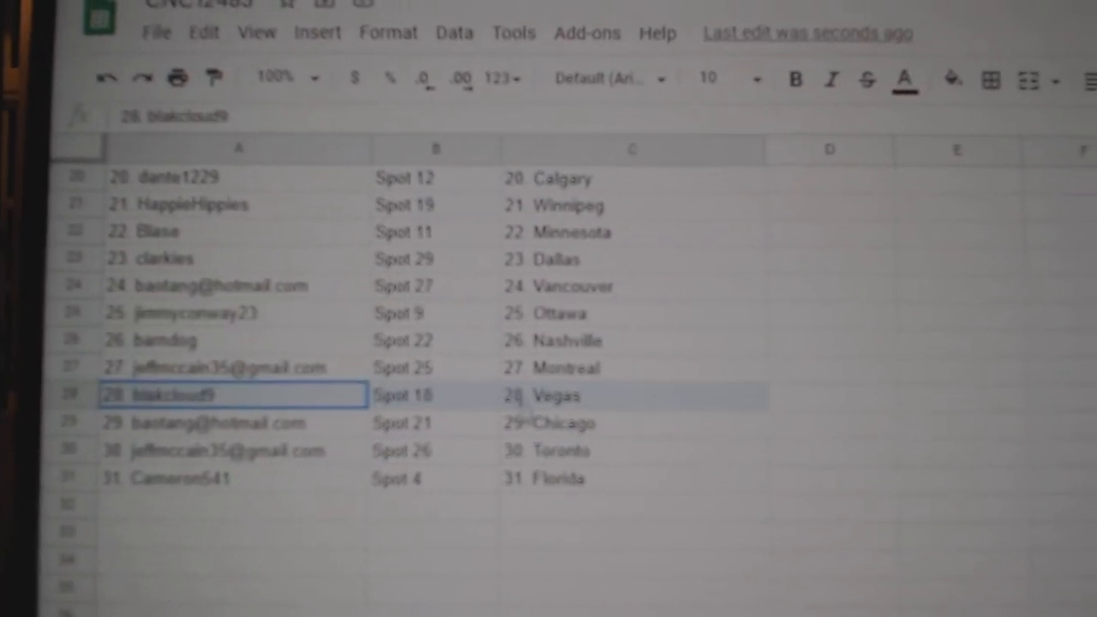